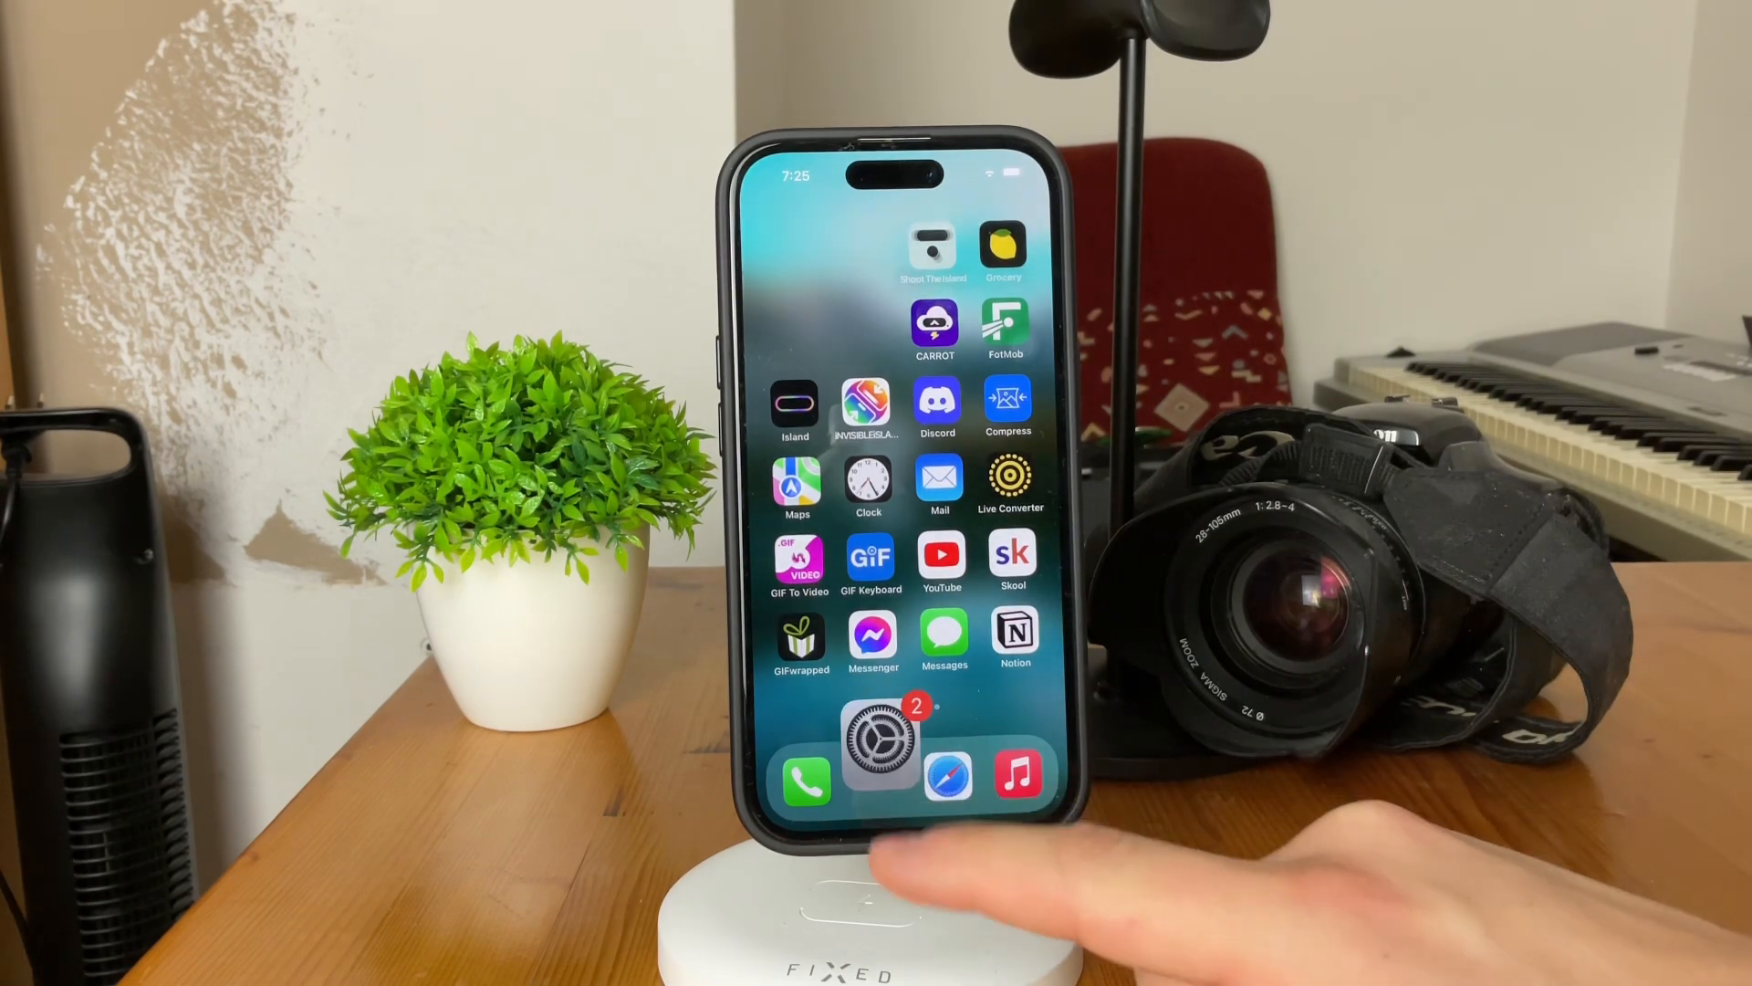
- Launch Settings and reach the Focus page listing Do Not Disturb, Personal, Sleep and Work
click(878, 737)
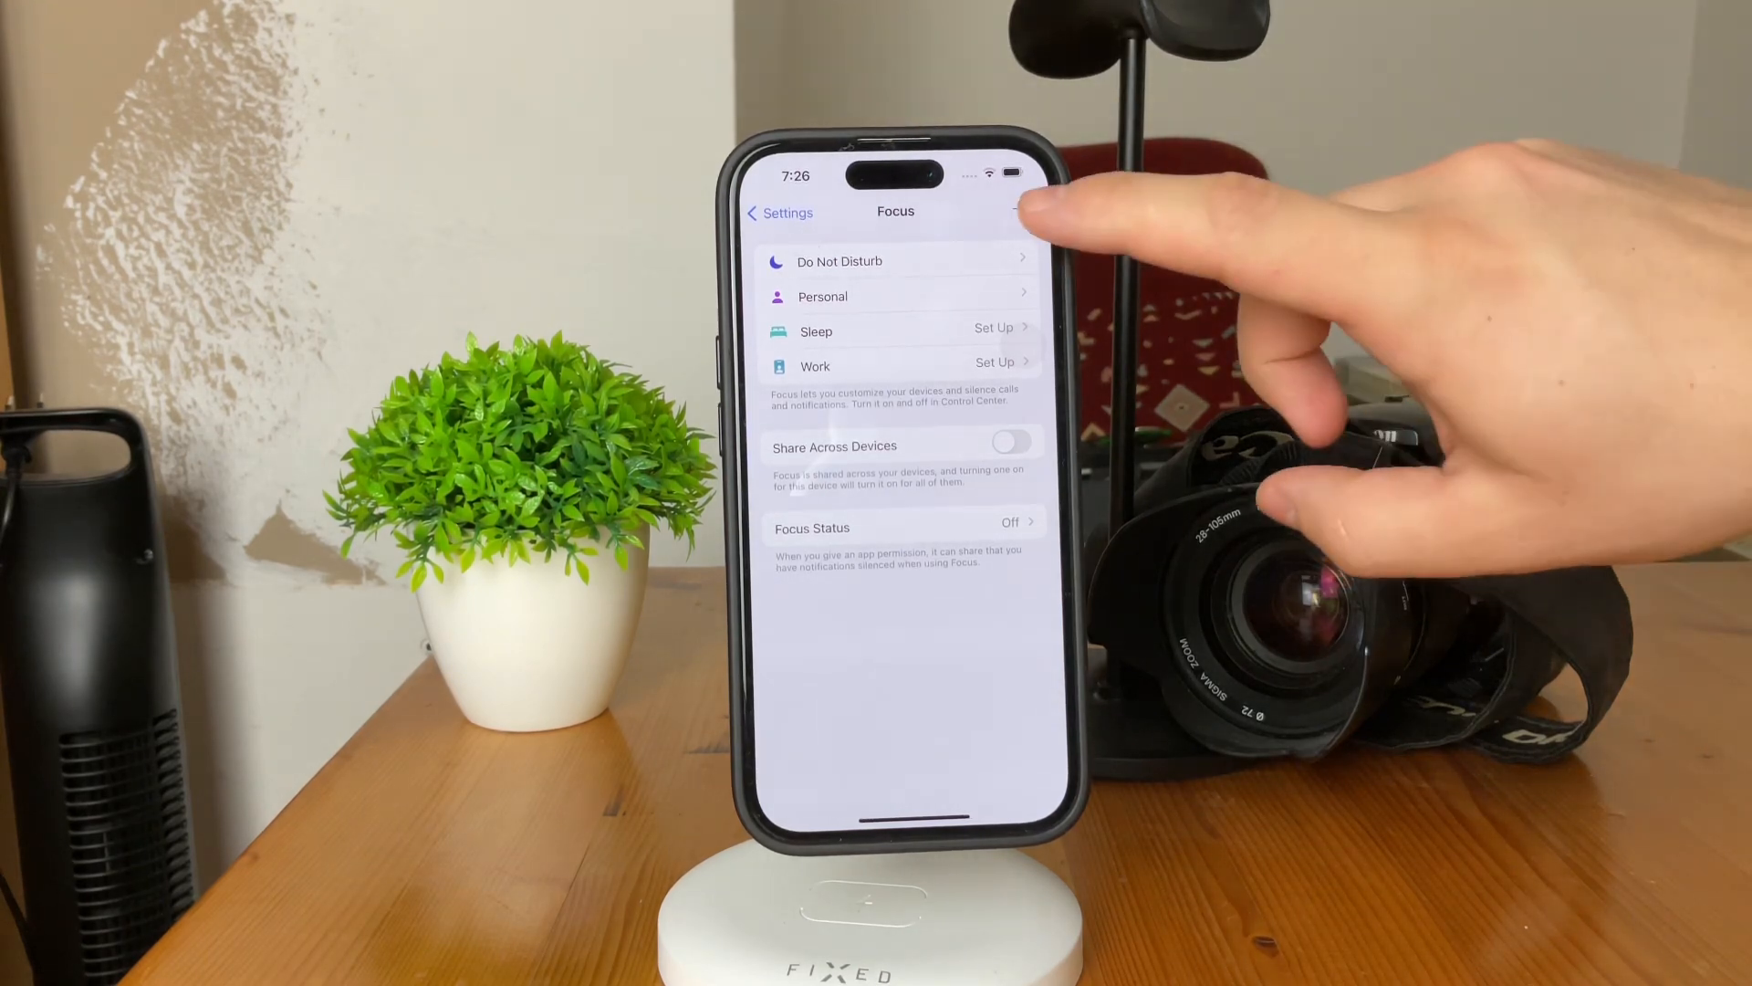
- Add a new Driving Focus via + and go into Customize Focus
click(1015, 212)
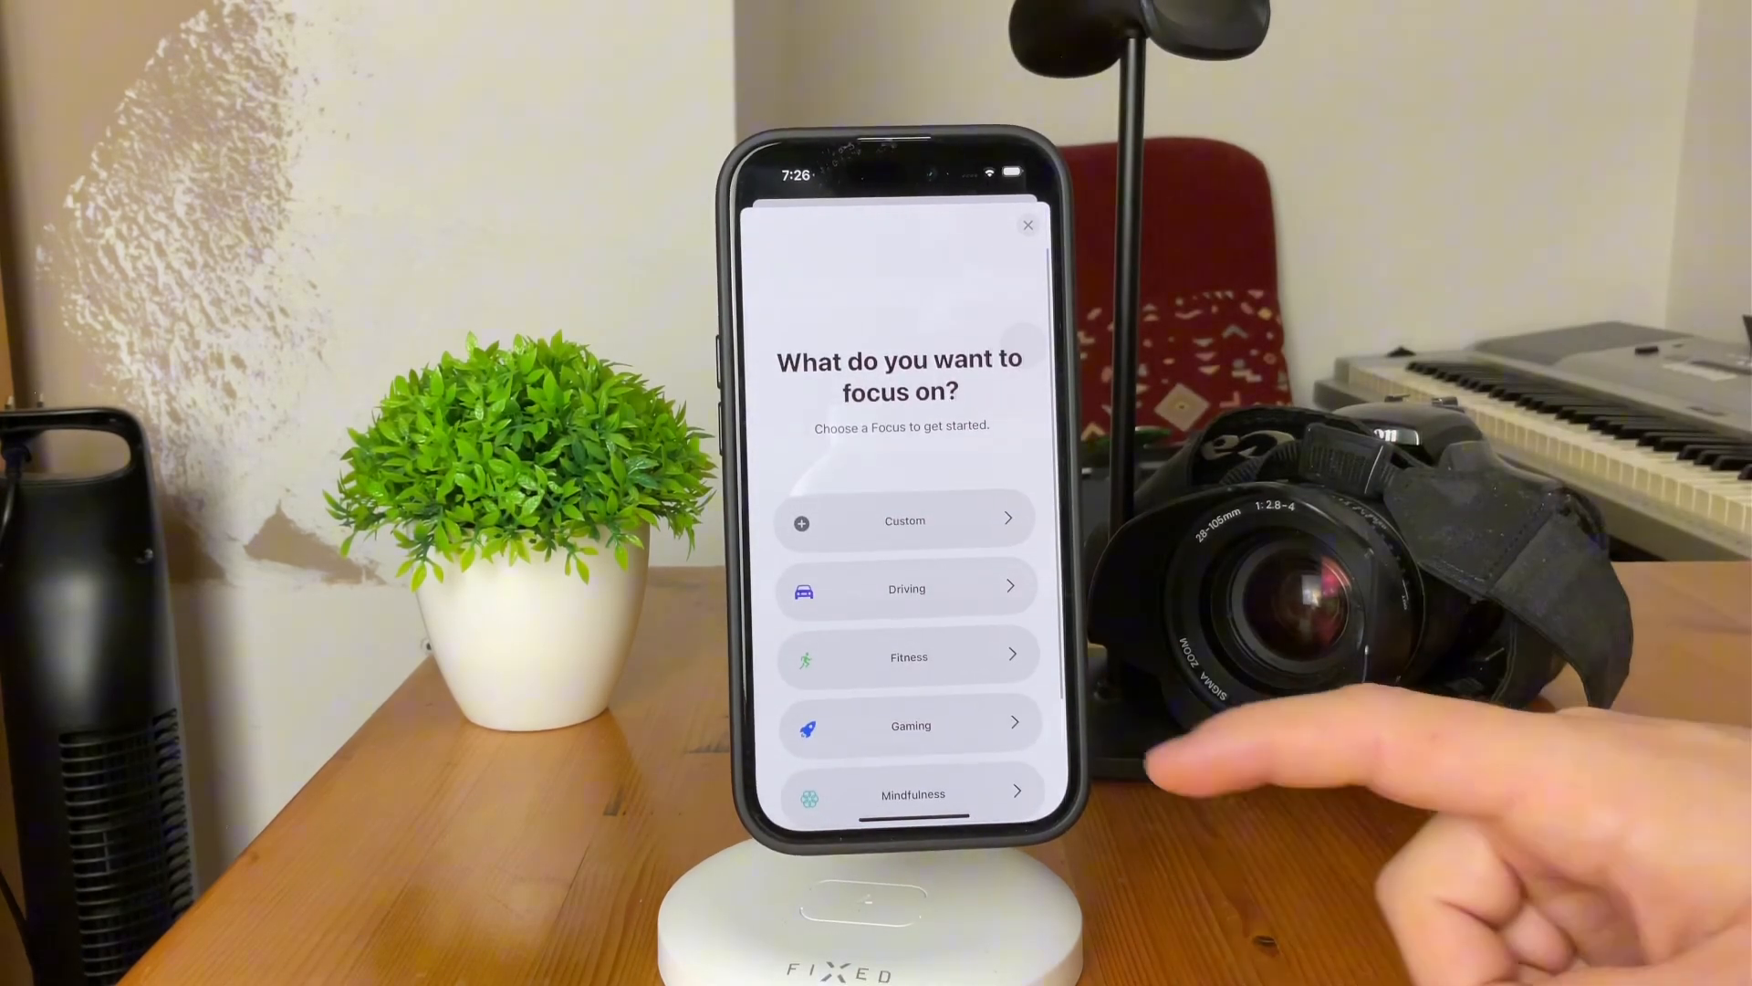
click(907, 589)
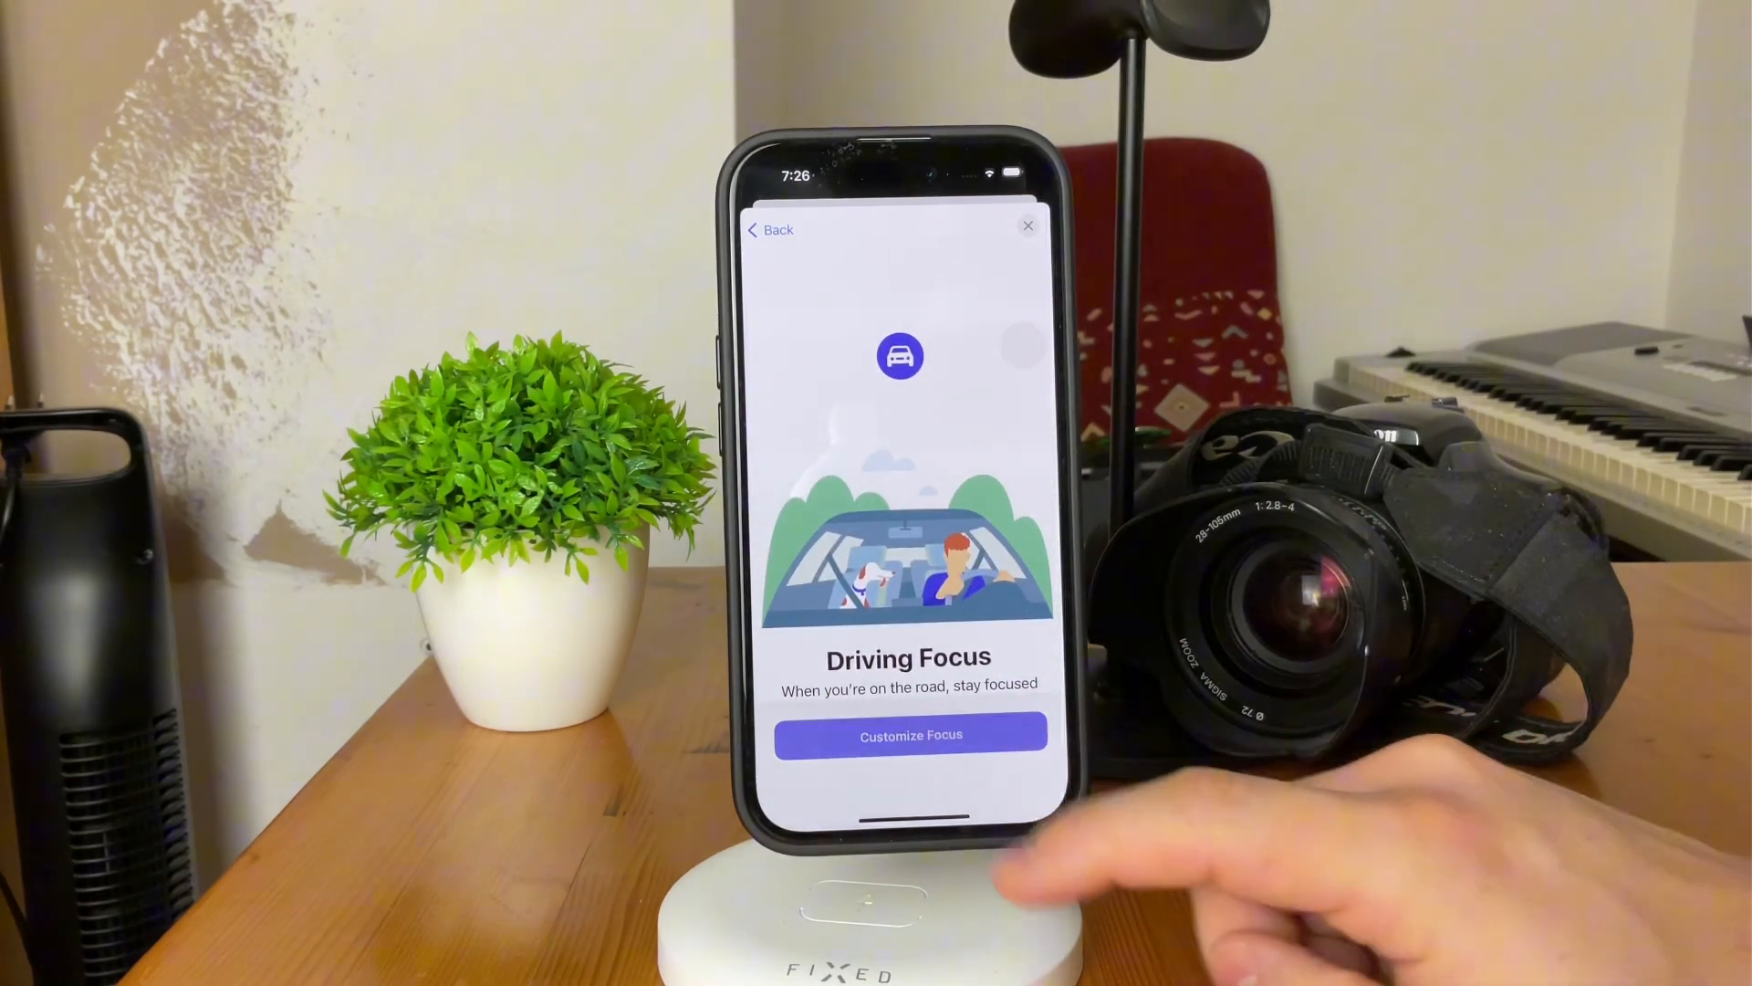
click(909, 735)
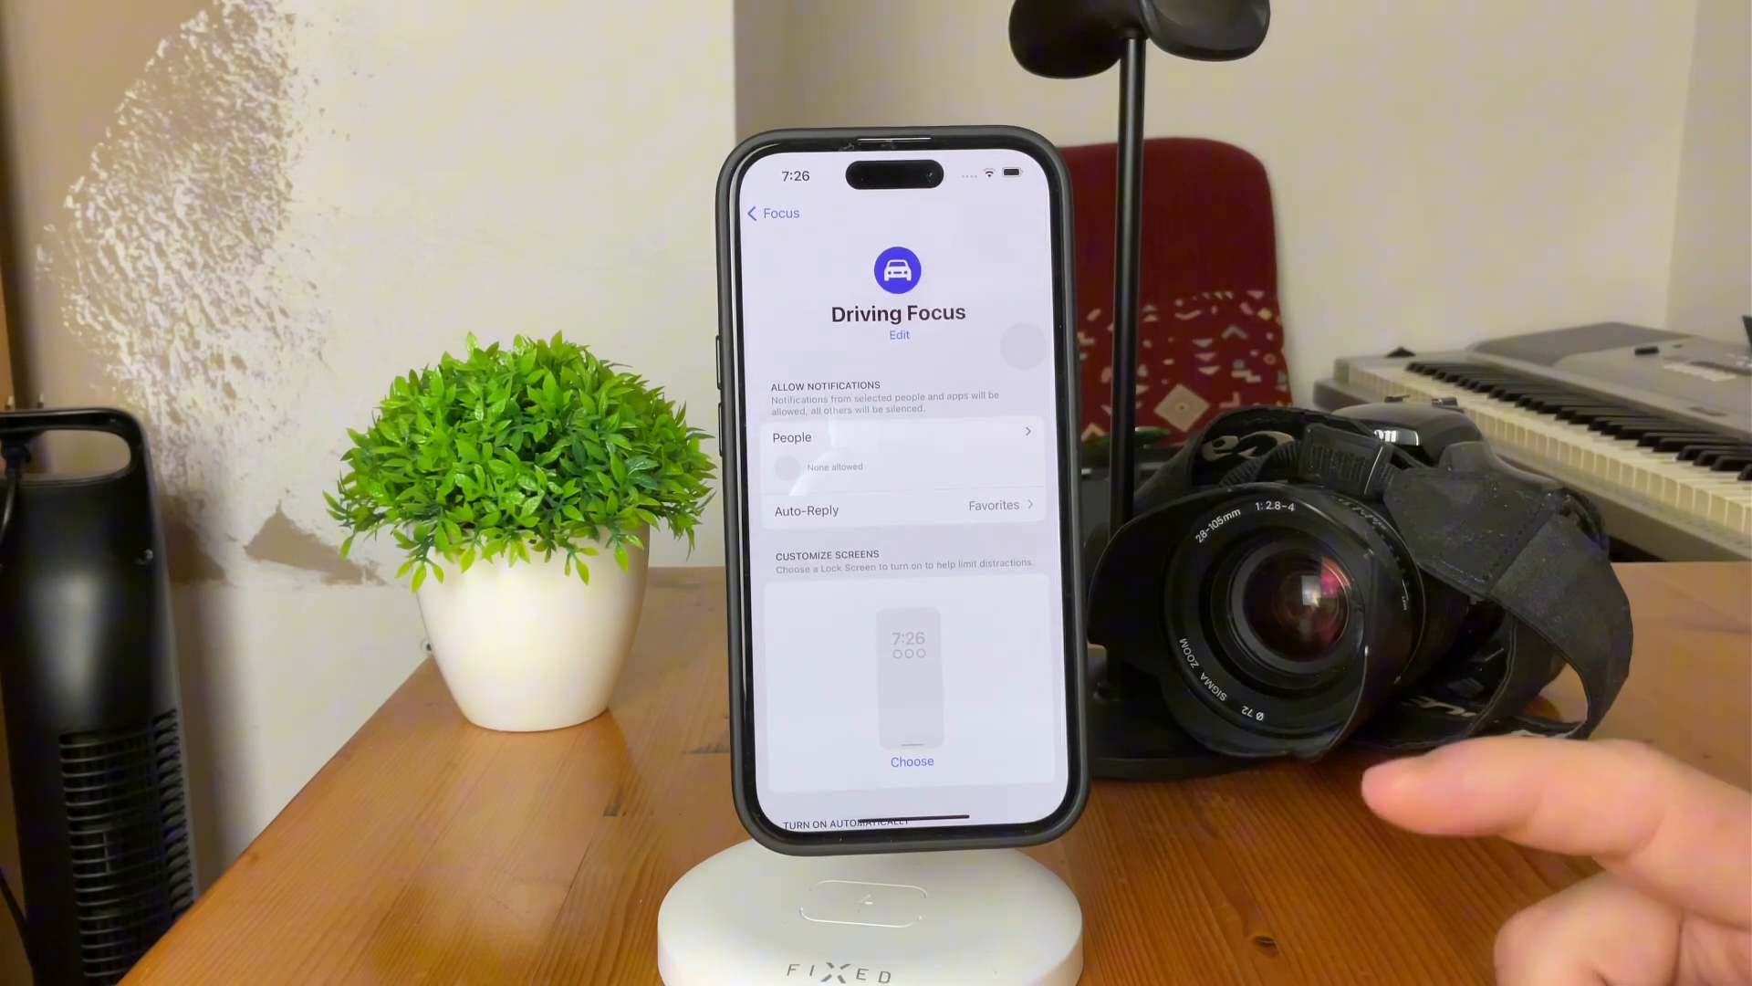
- Set the Driving Focus Auto-Reply To option to Favorites, keeping the default message
click(900, 511)
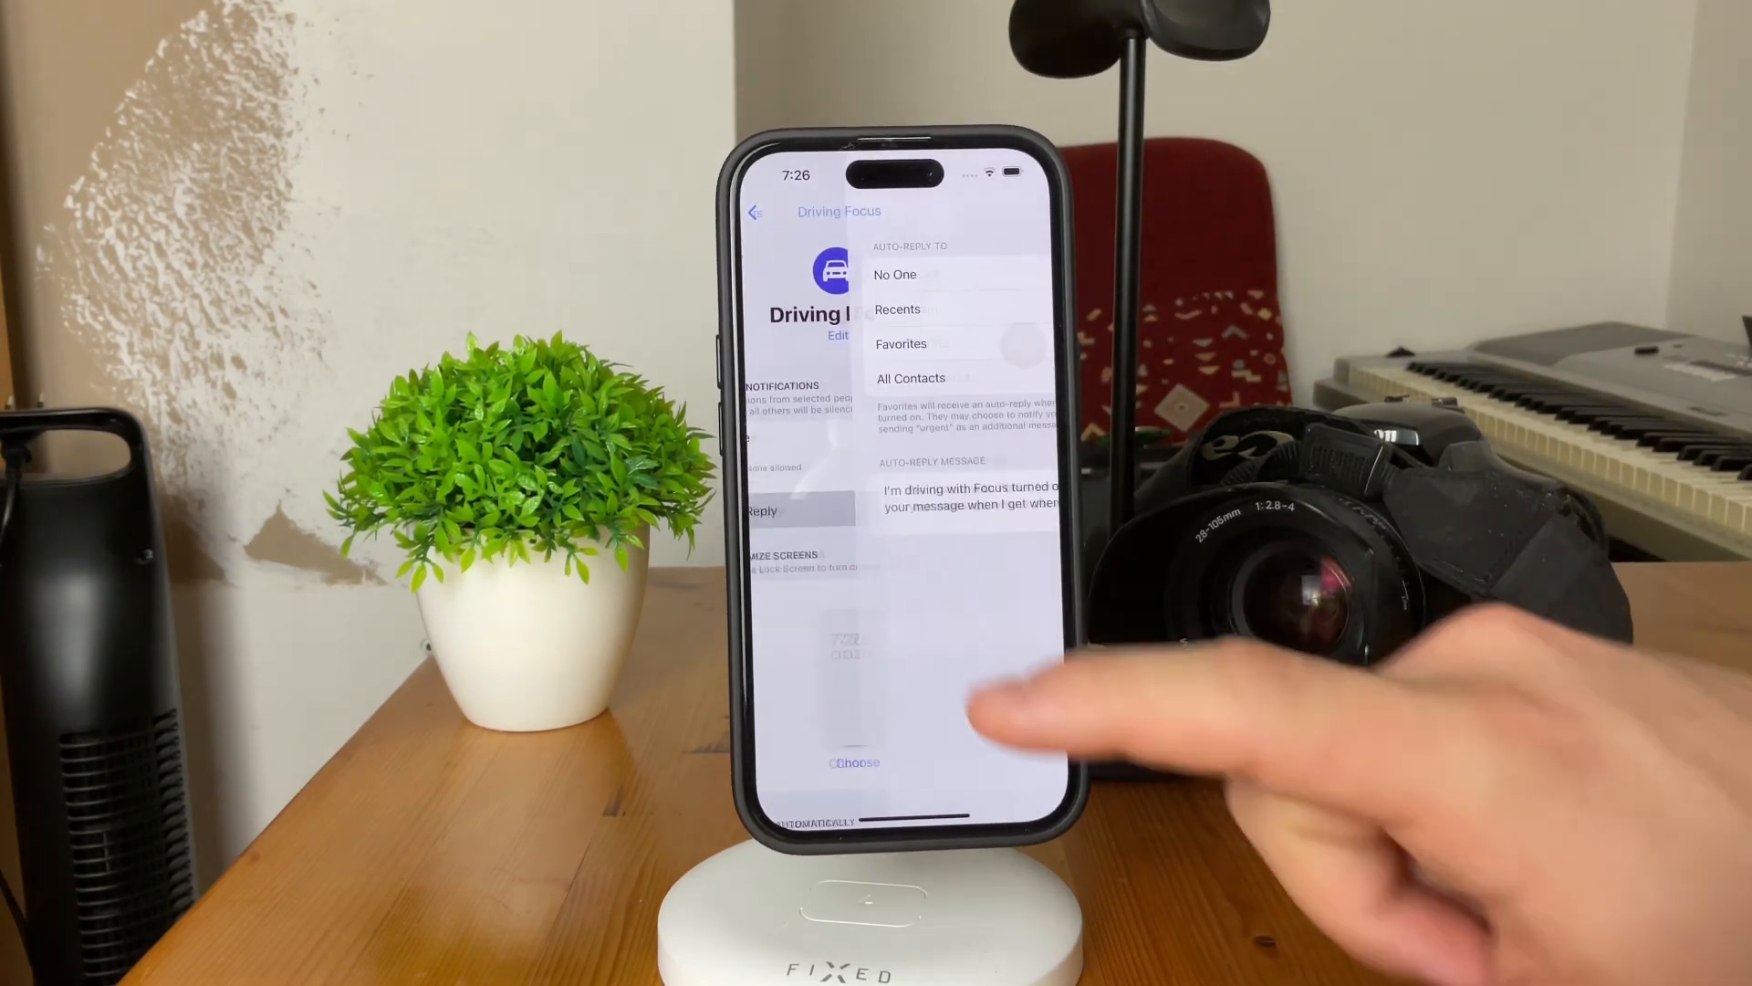
click(900, 343)
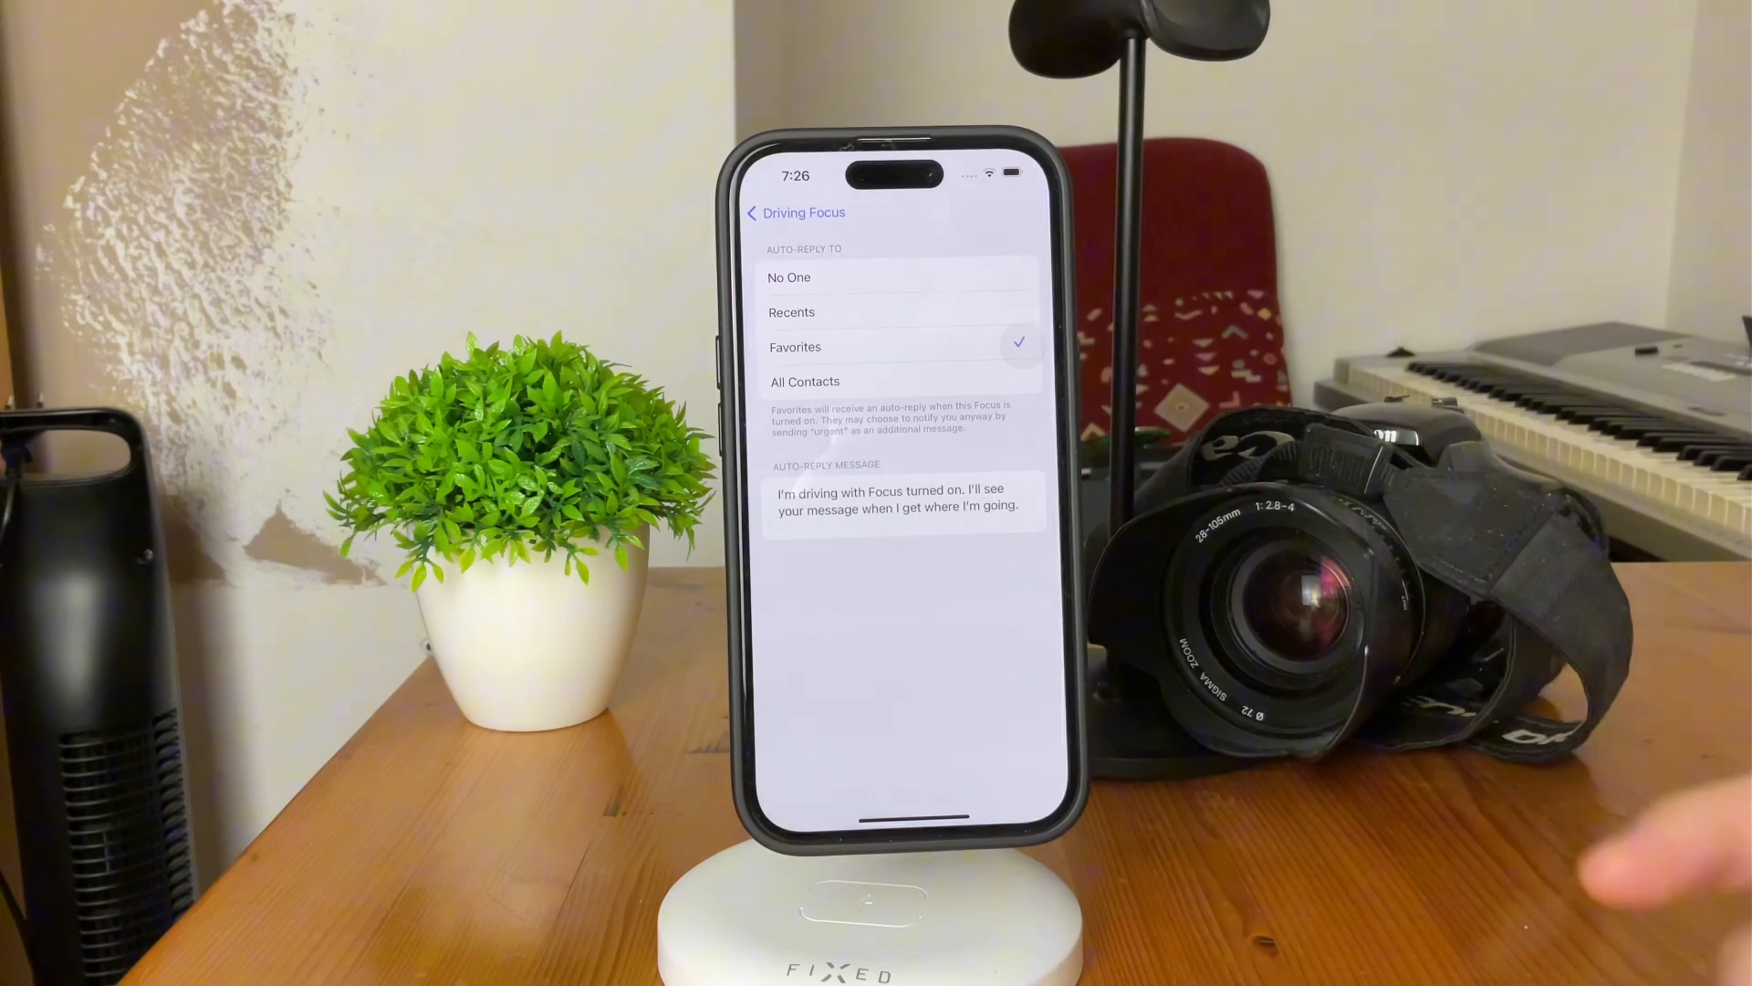
mouse_move(1621, 849)
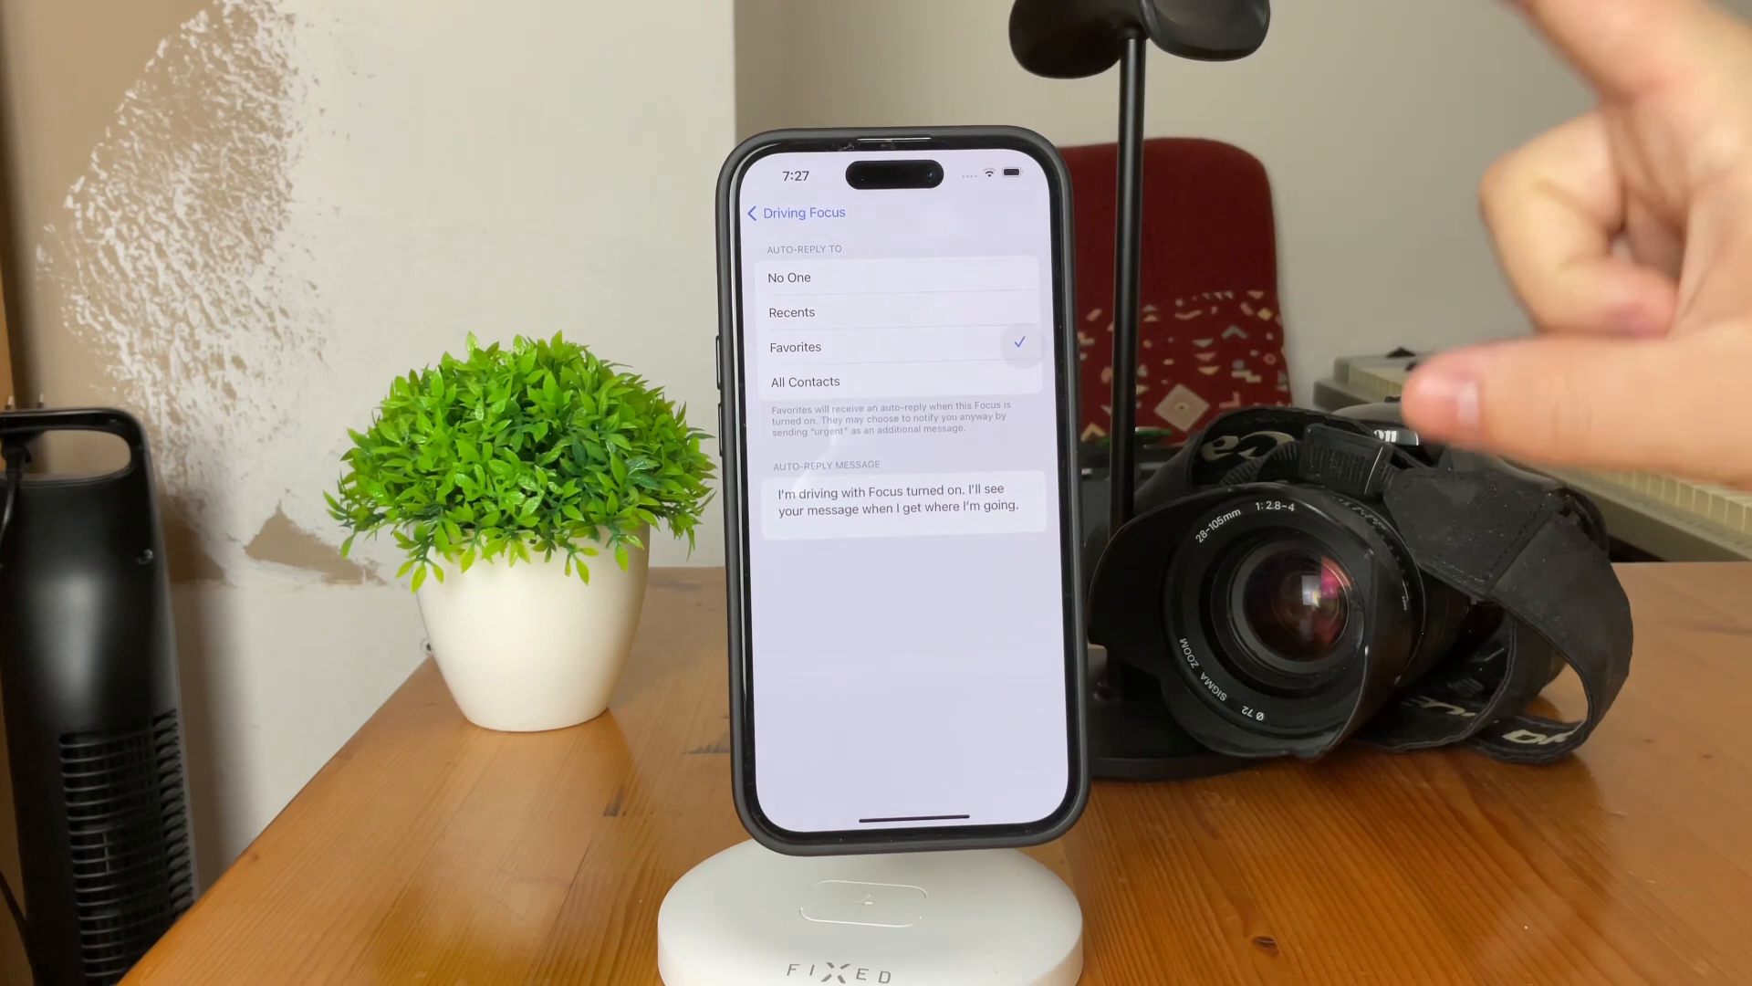
mouse_move(1173, 615)
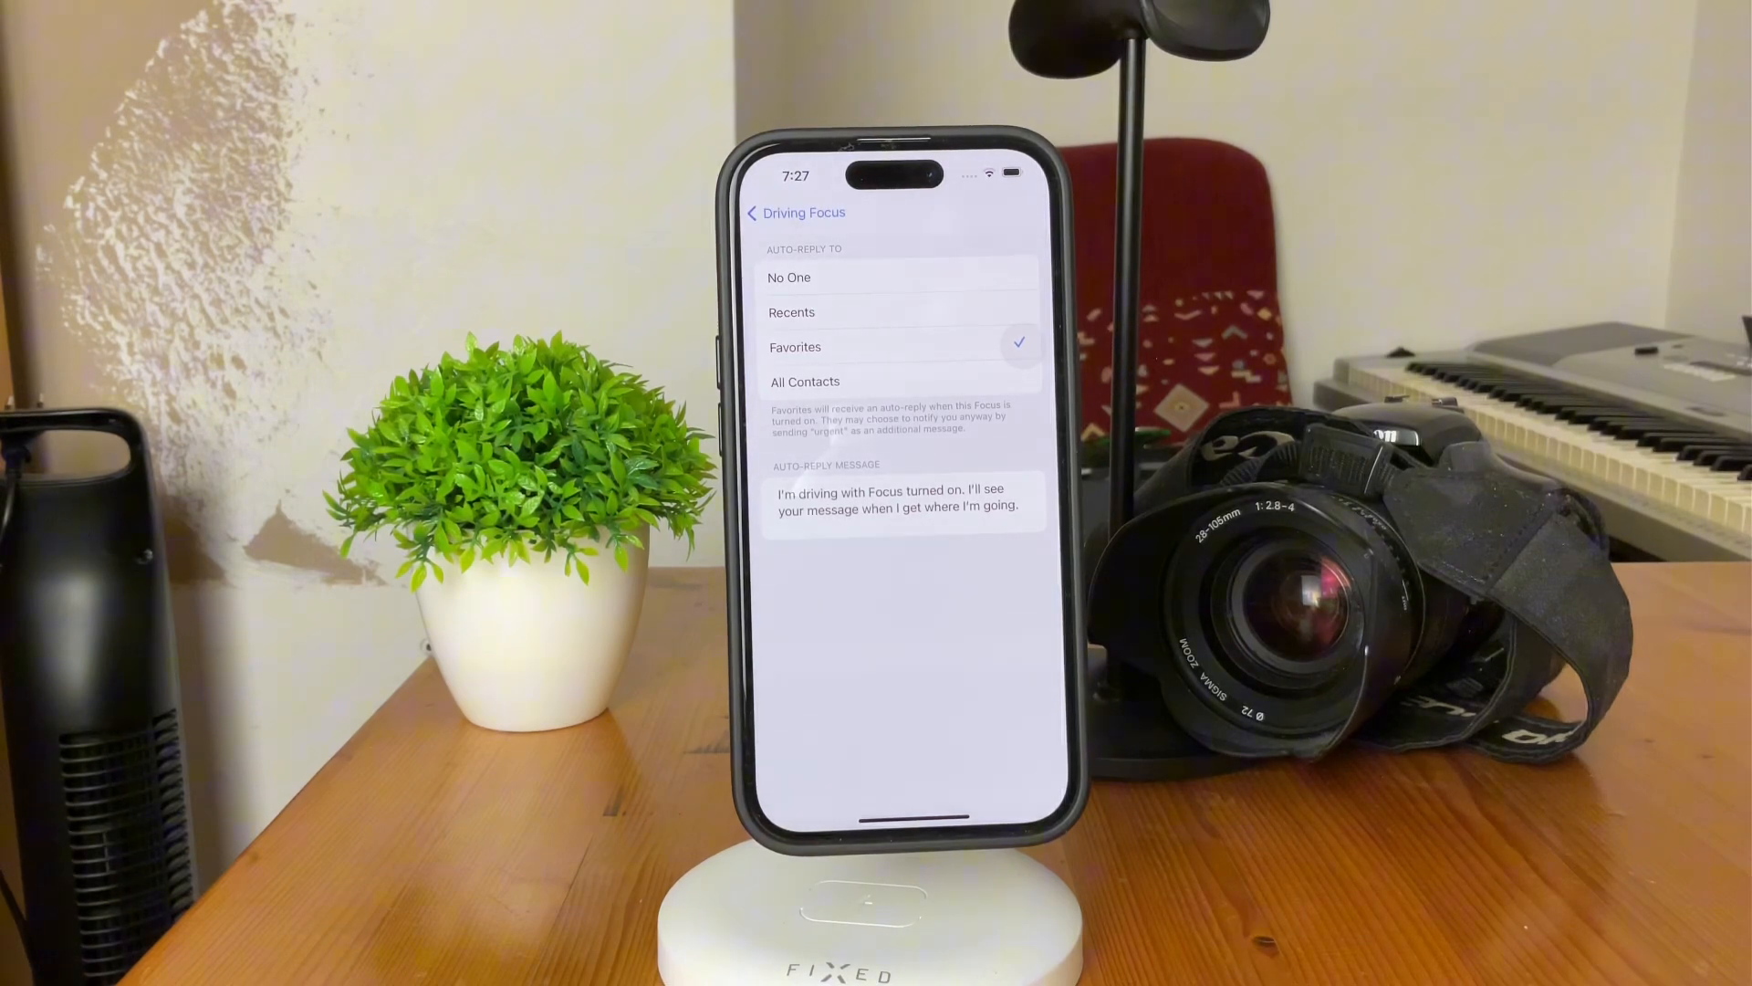
- Bring up the keyboard on the auto-reply message field, default driving text intact
click(904, 496)
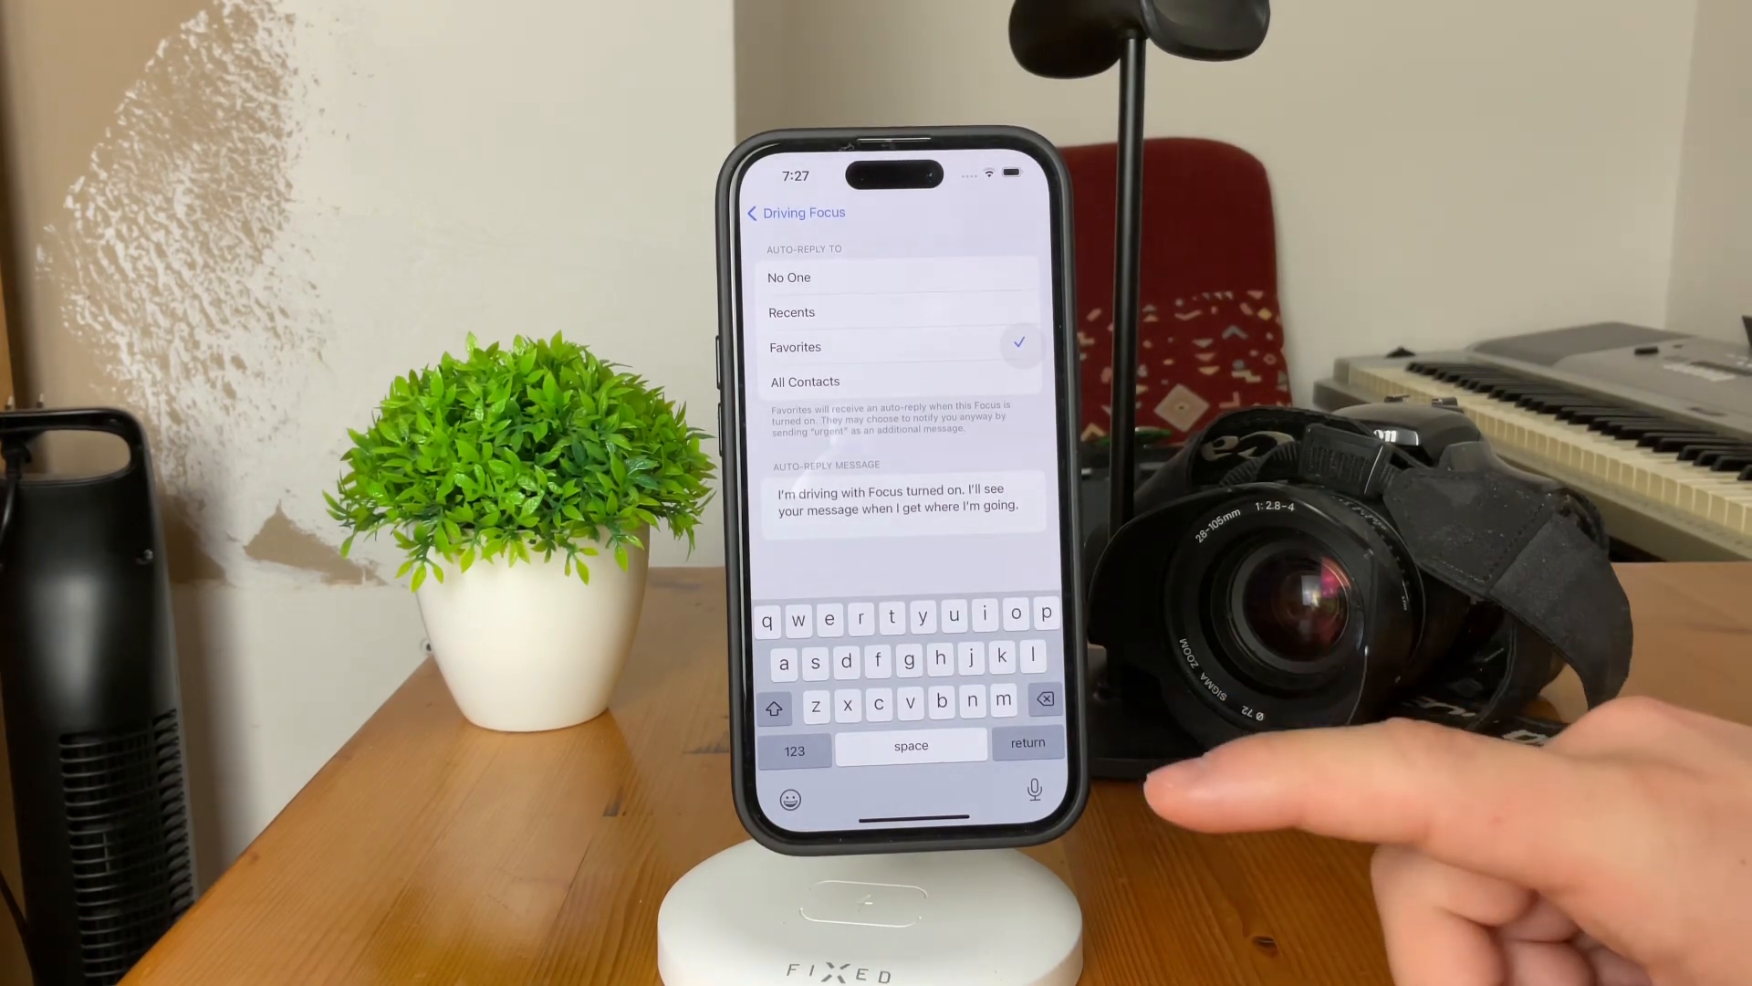
- Review the While Driving activation options for Driving Focus, then return to the home screen
click(790, 211)
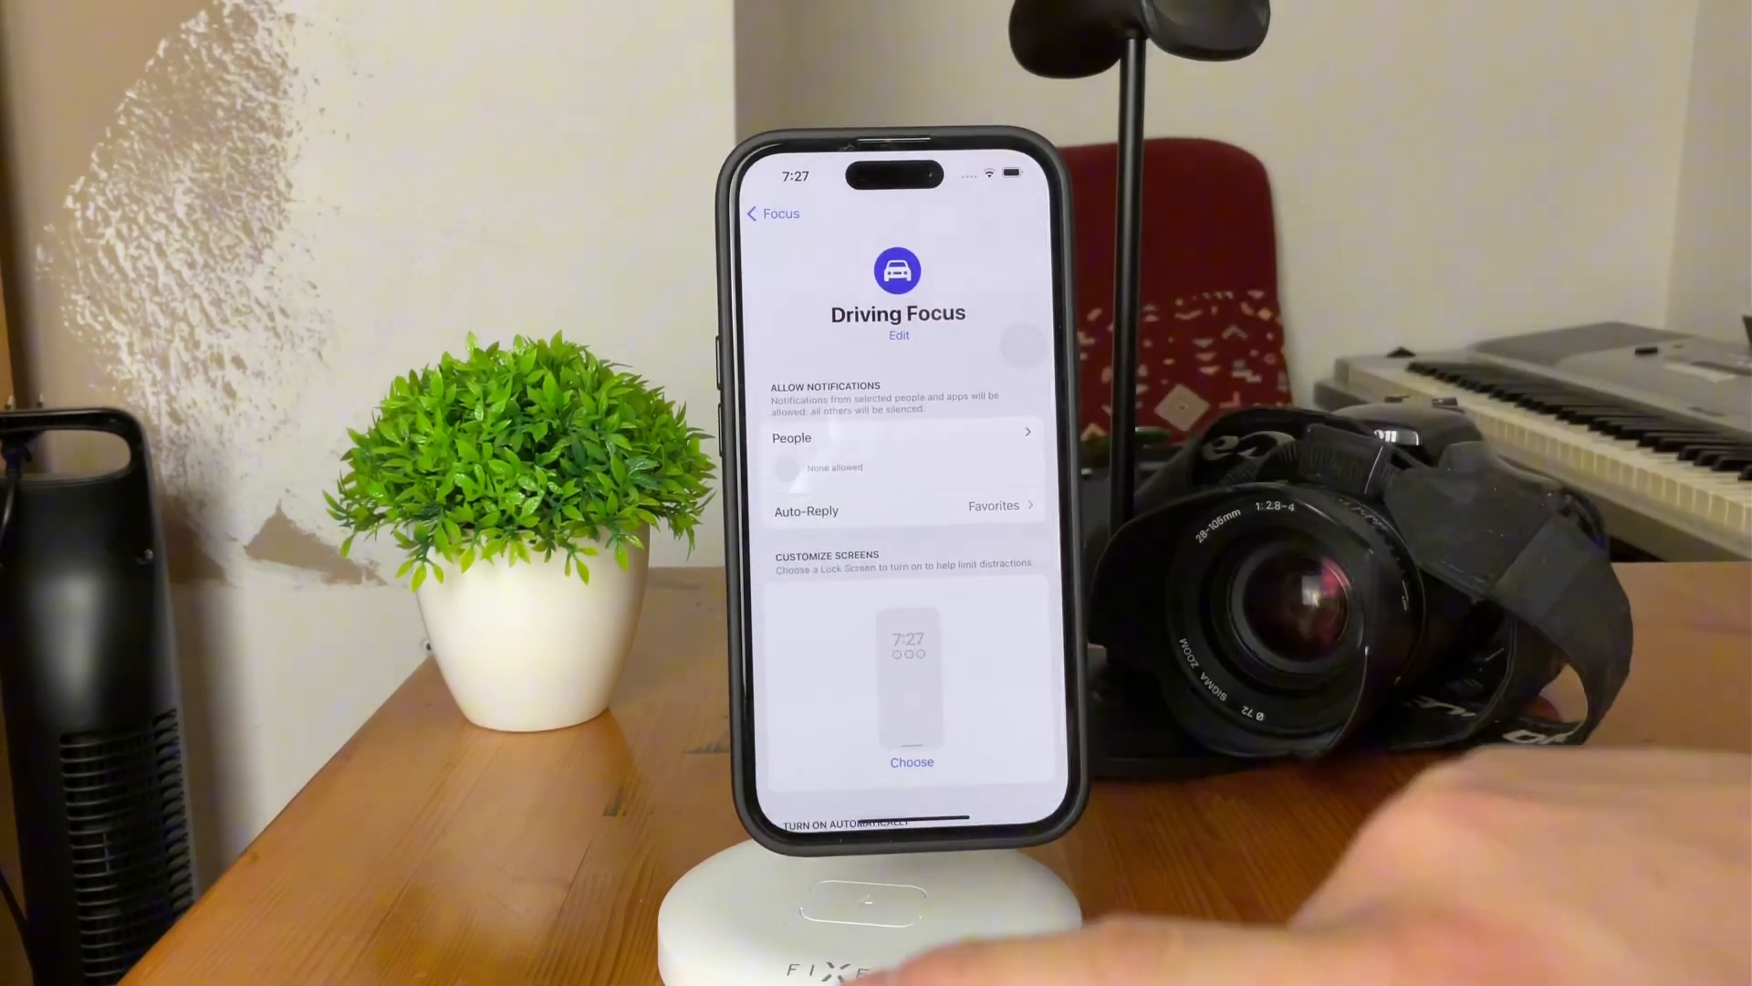
scroll(down, 3)
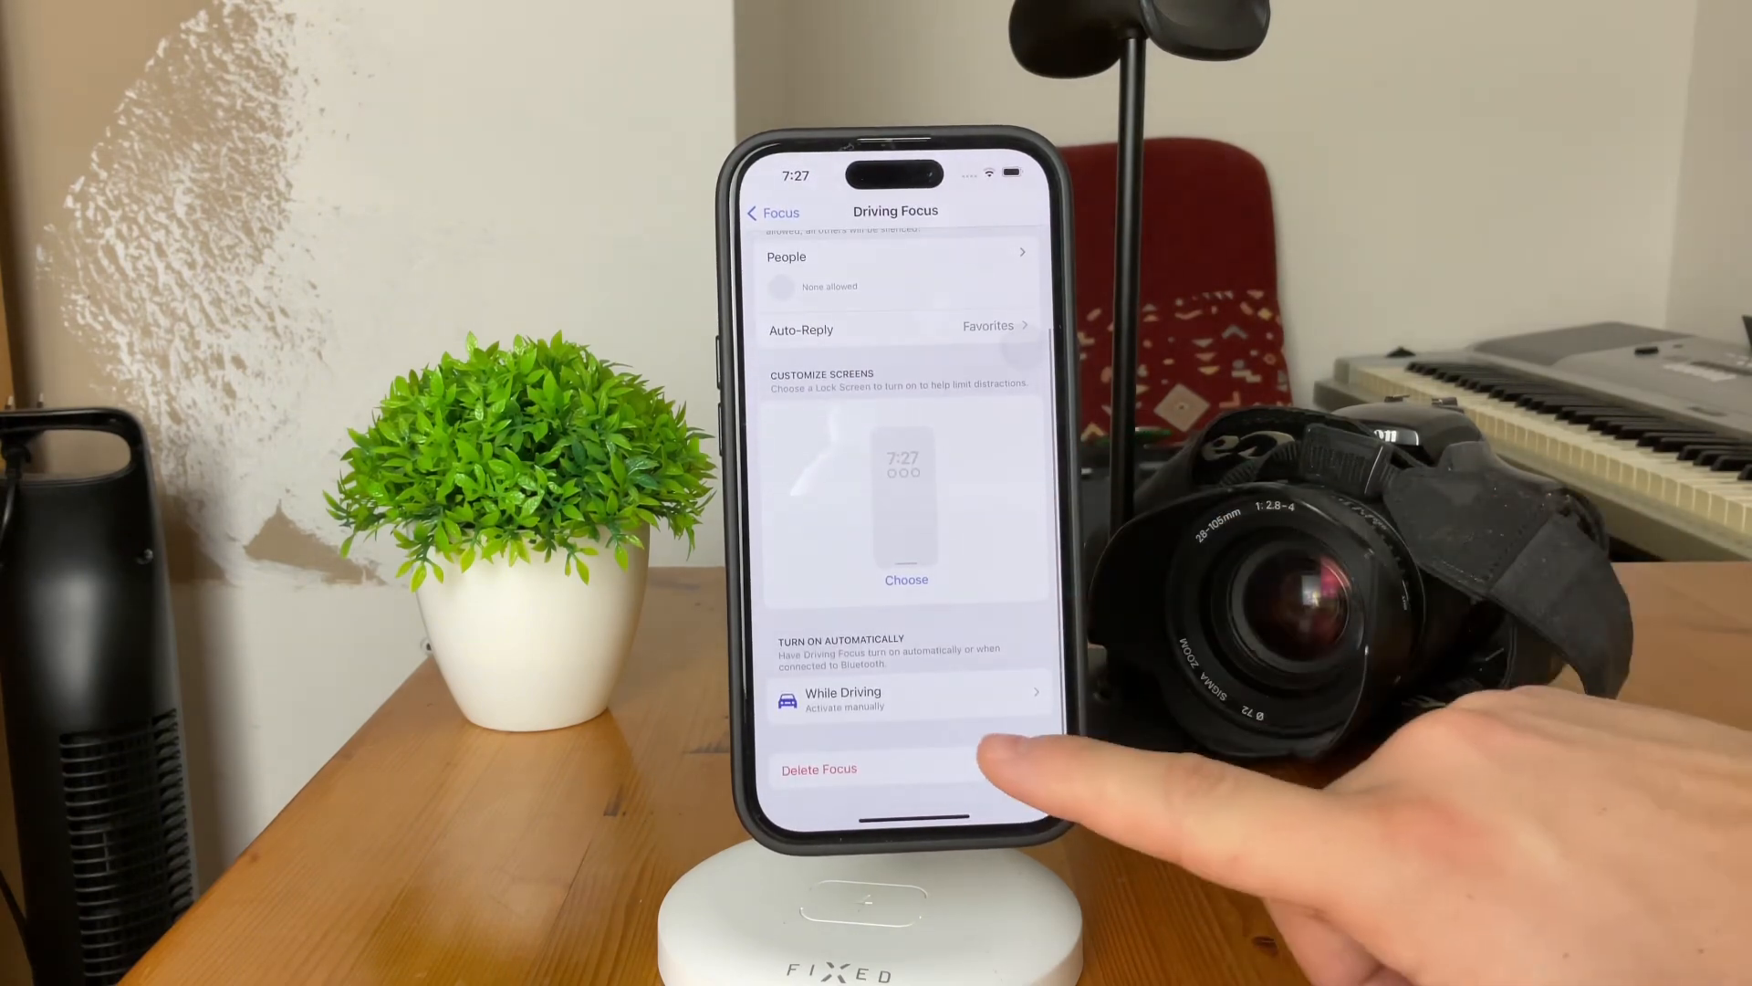
click(843, 692)
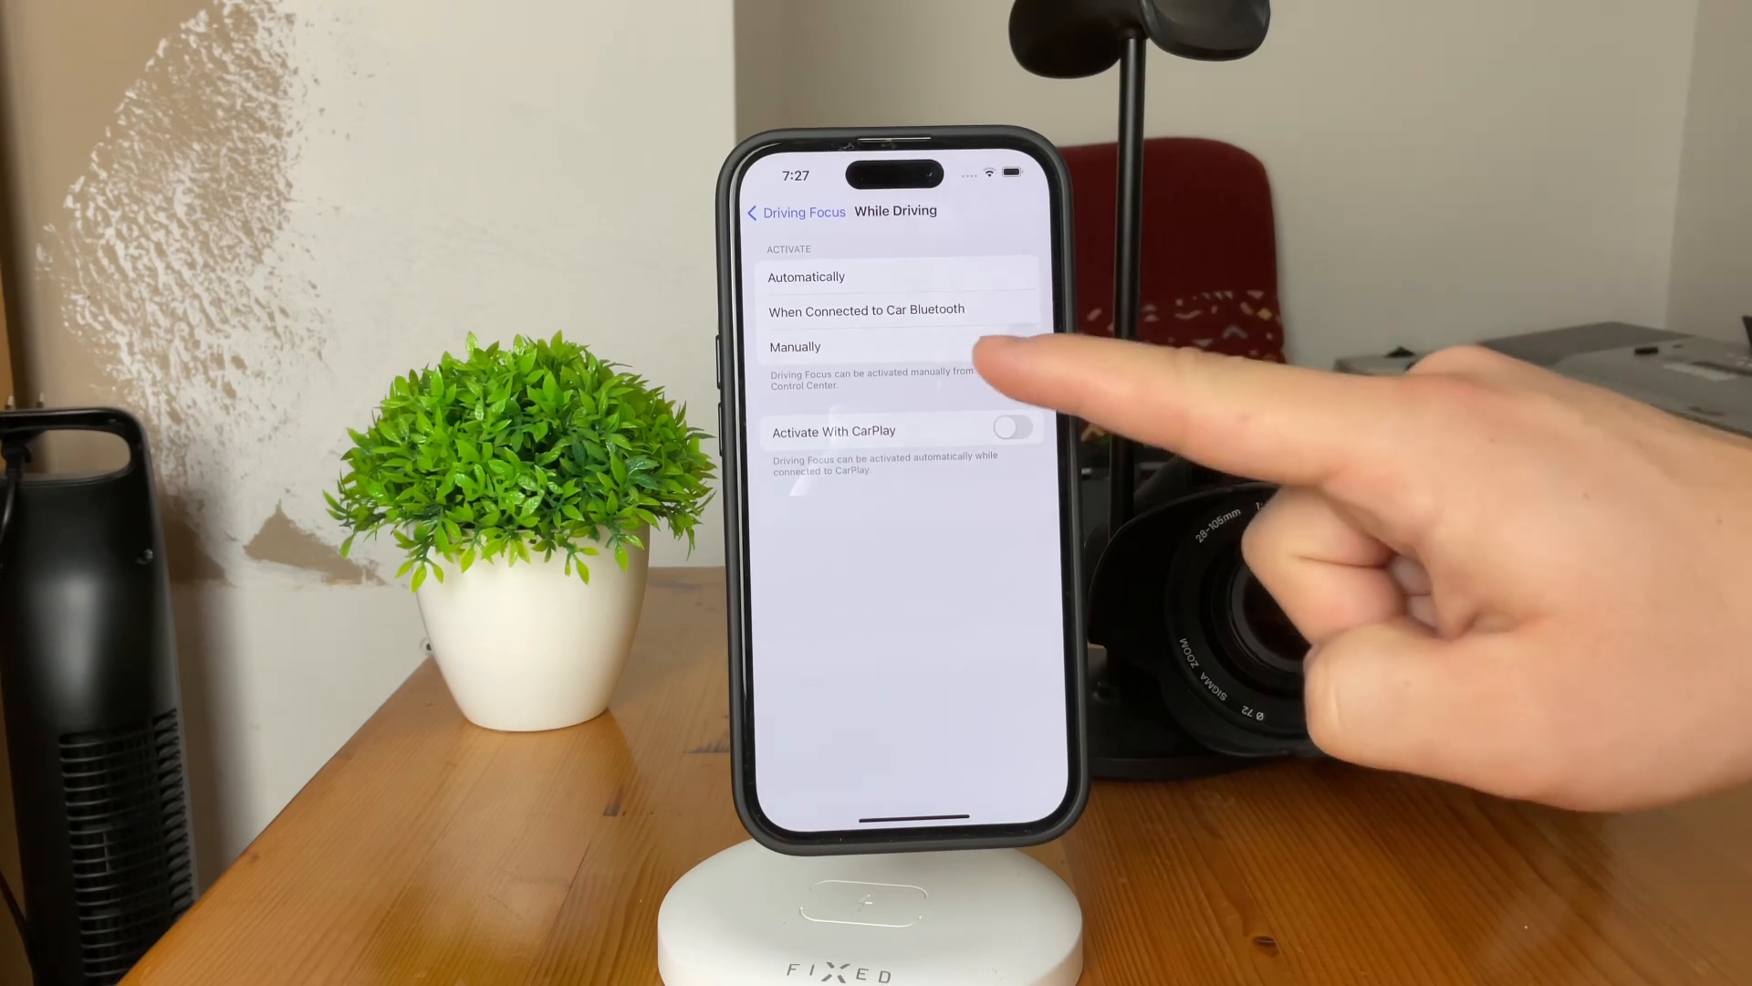
click(794, 346)
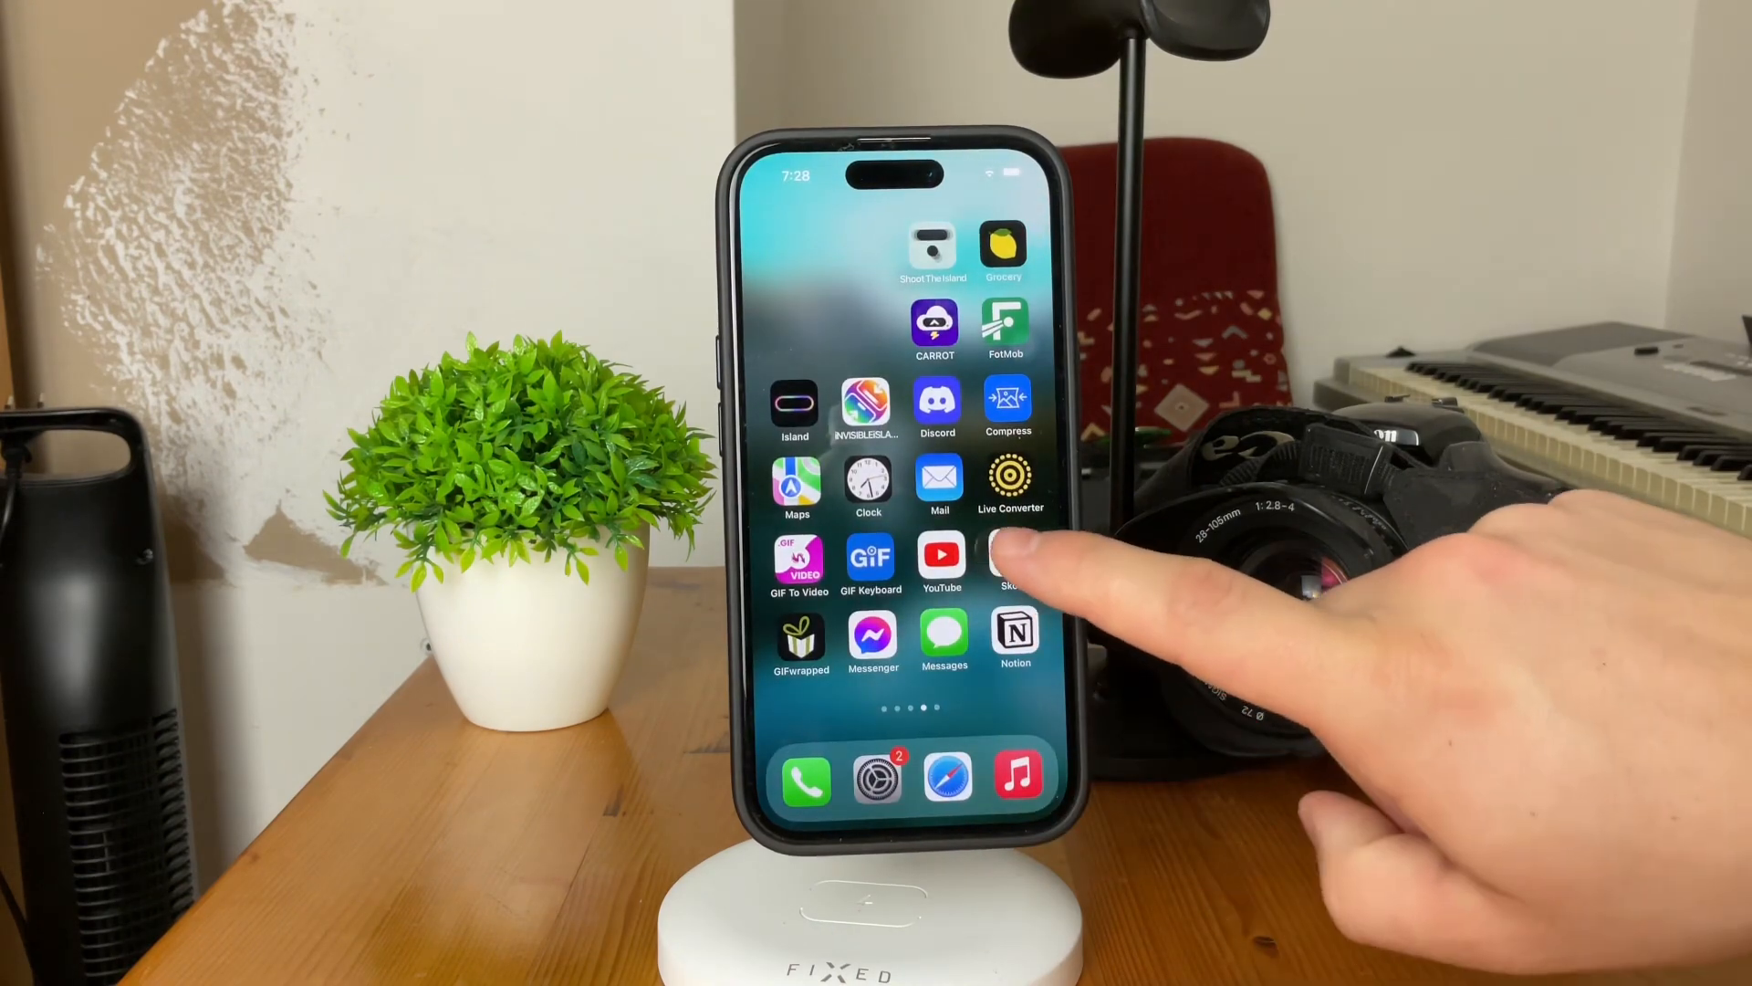
- In Skool's Classroom, open Dynamic Island - Full Course and show its Course menu of lessons
click(1003, 560)
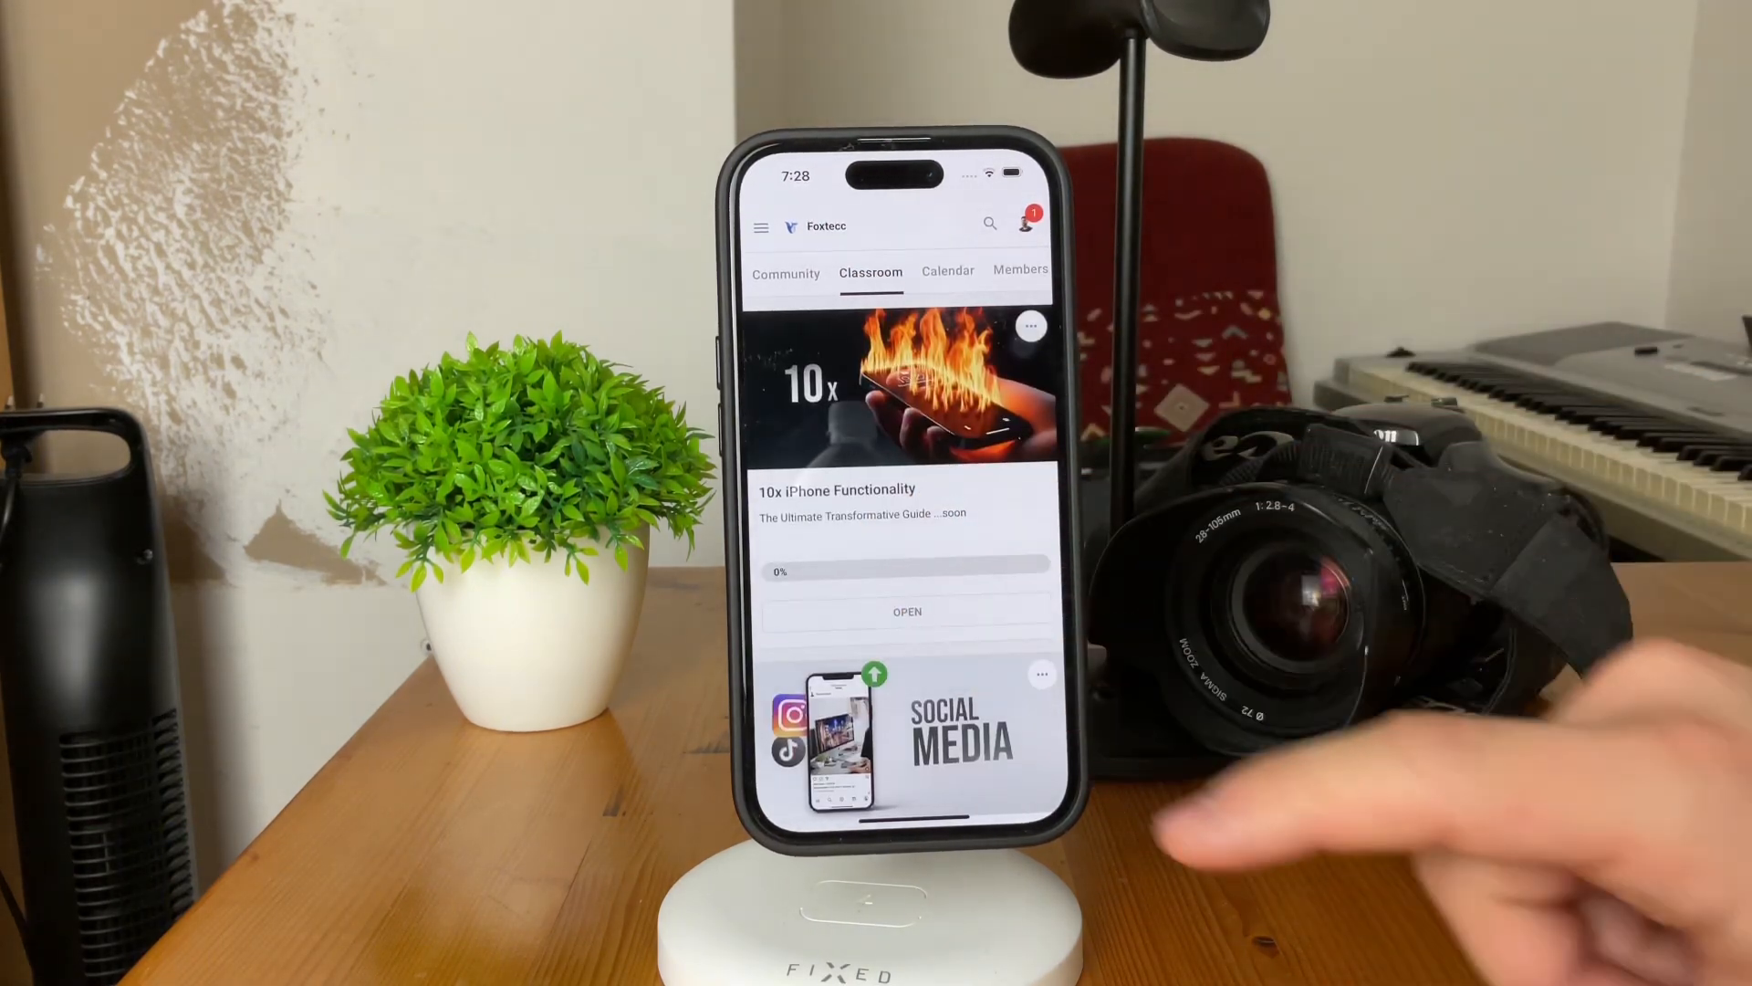
scroll(down, 3)
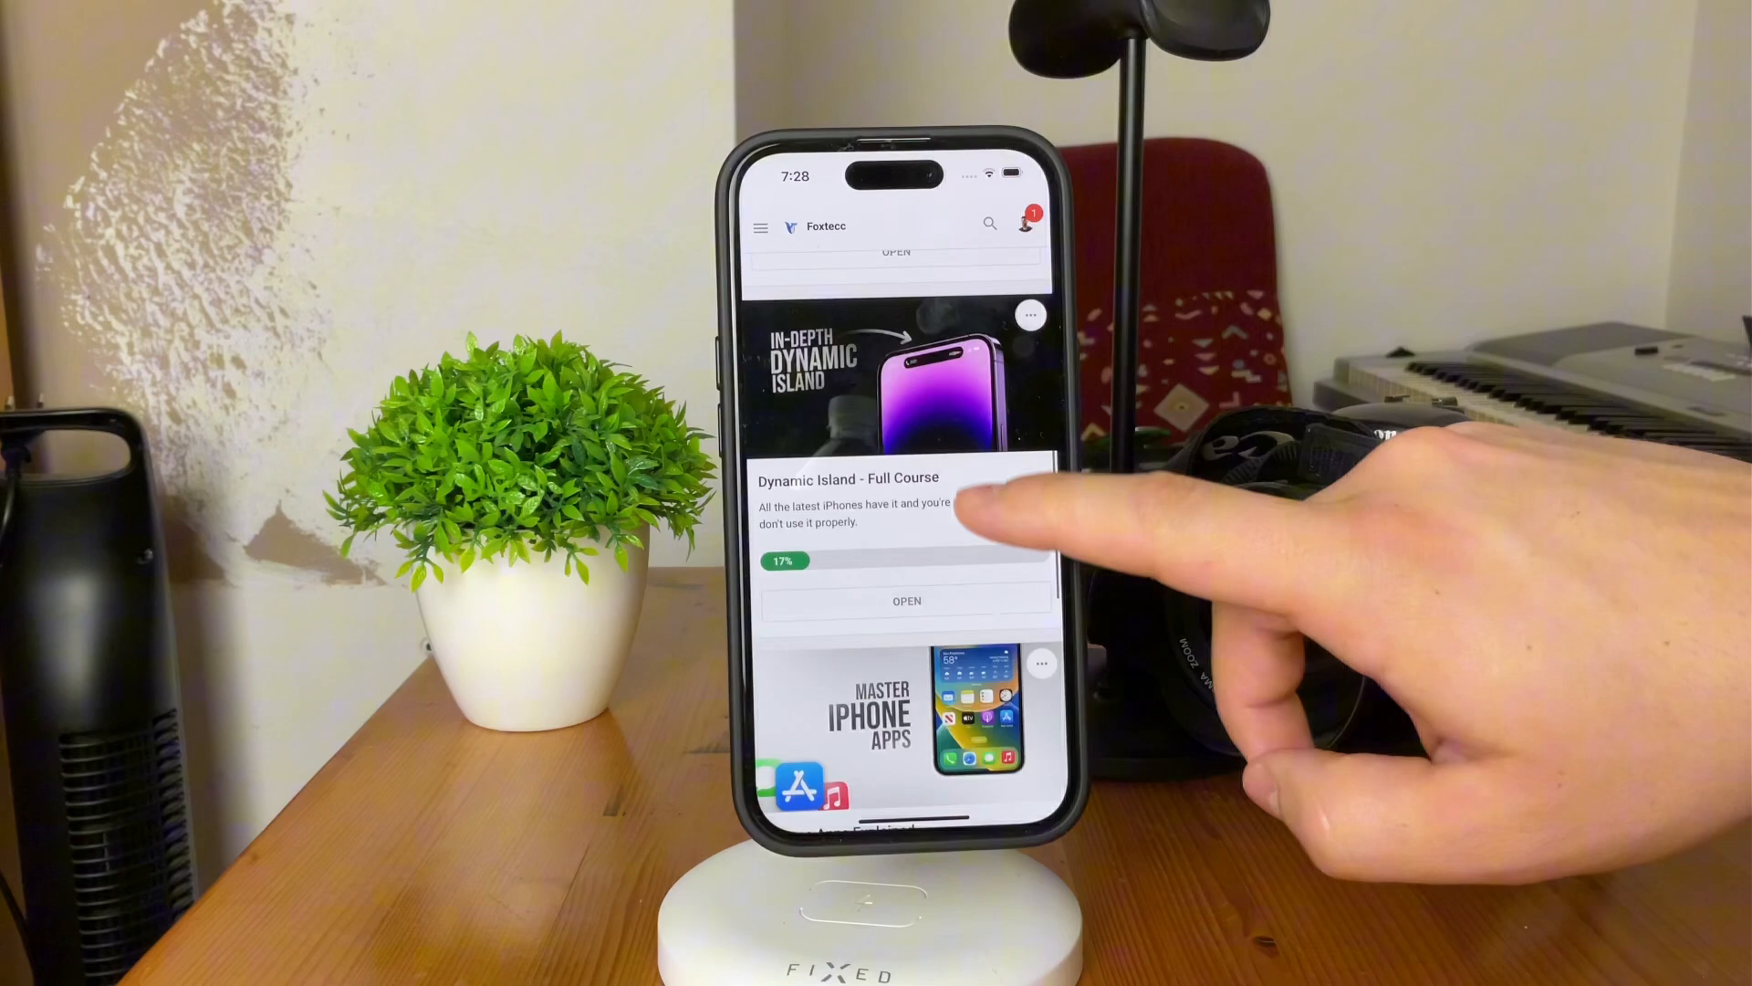
click(894, 504)
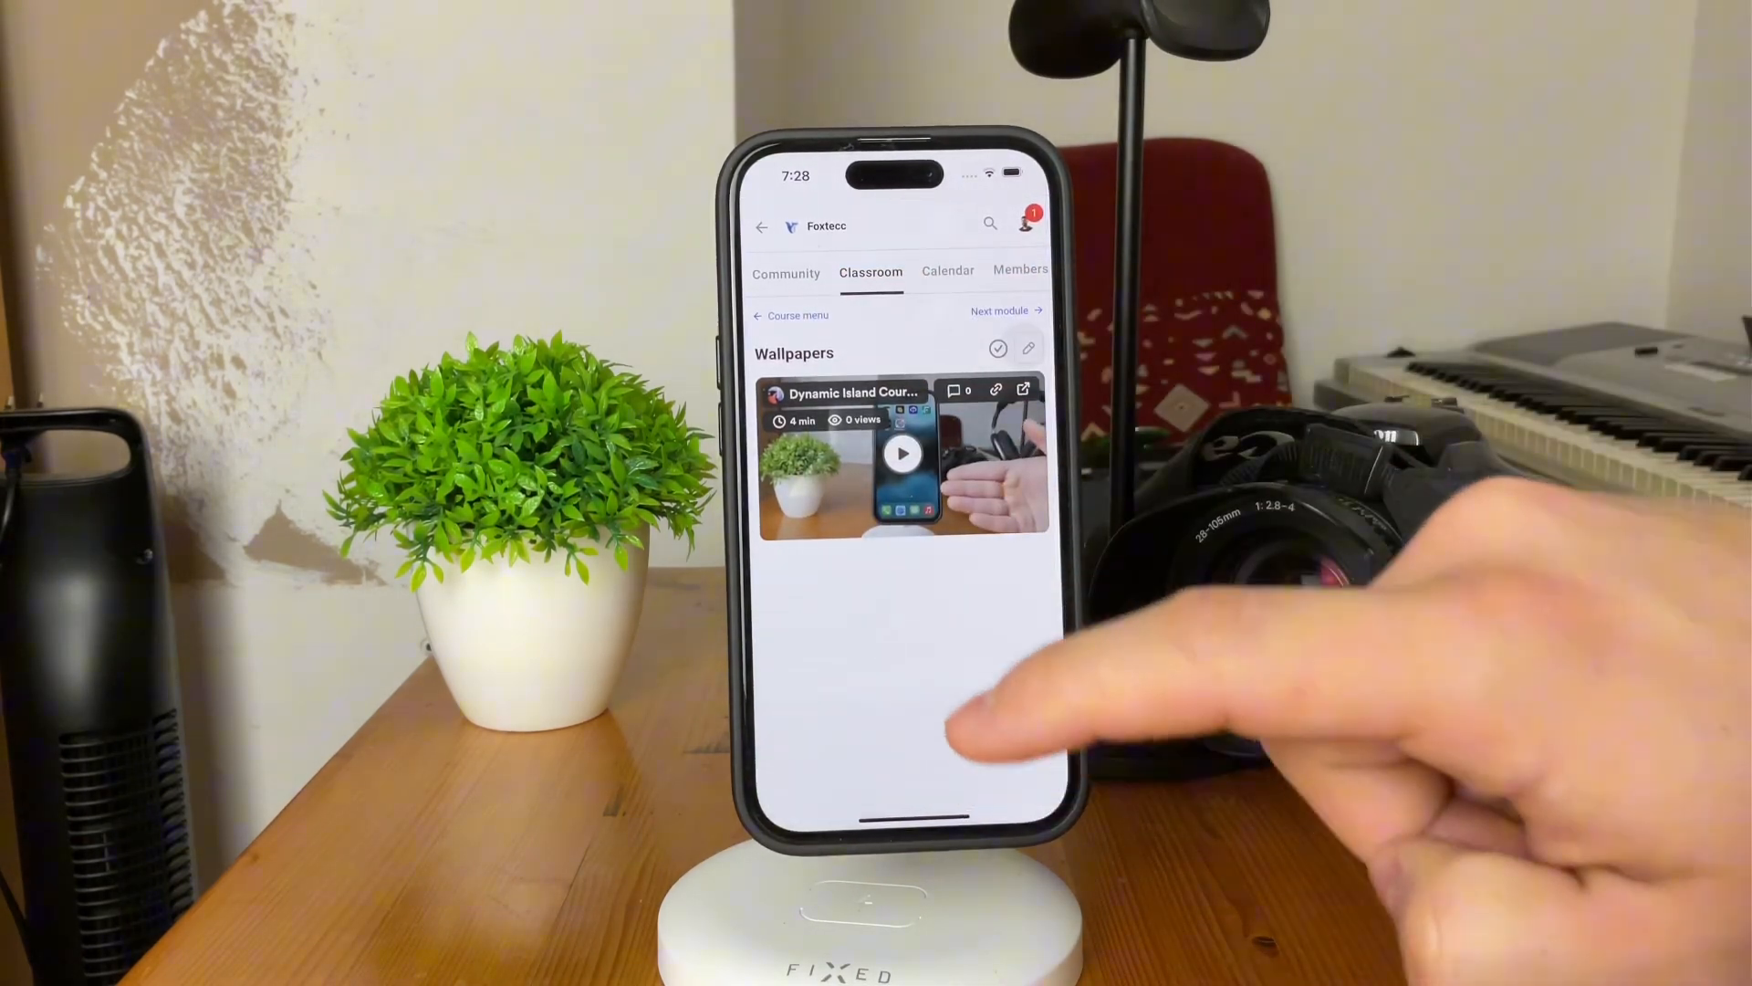
click(790, 314)
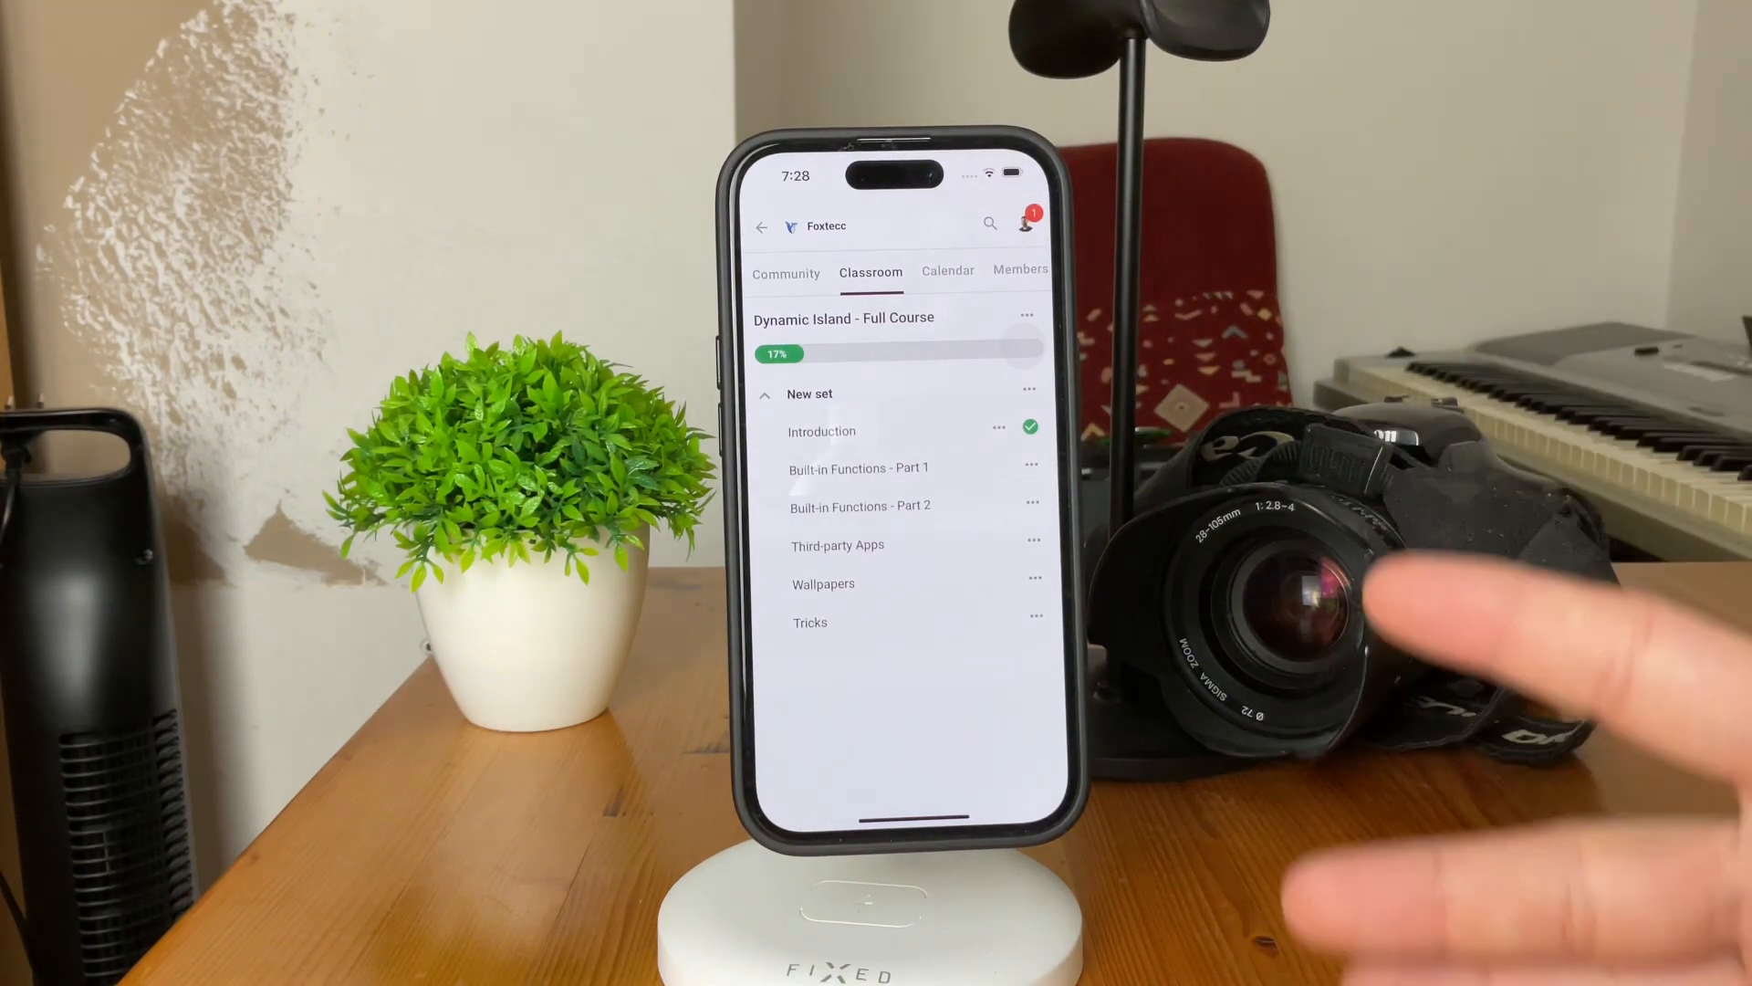
mouse_move(1342, 615)
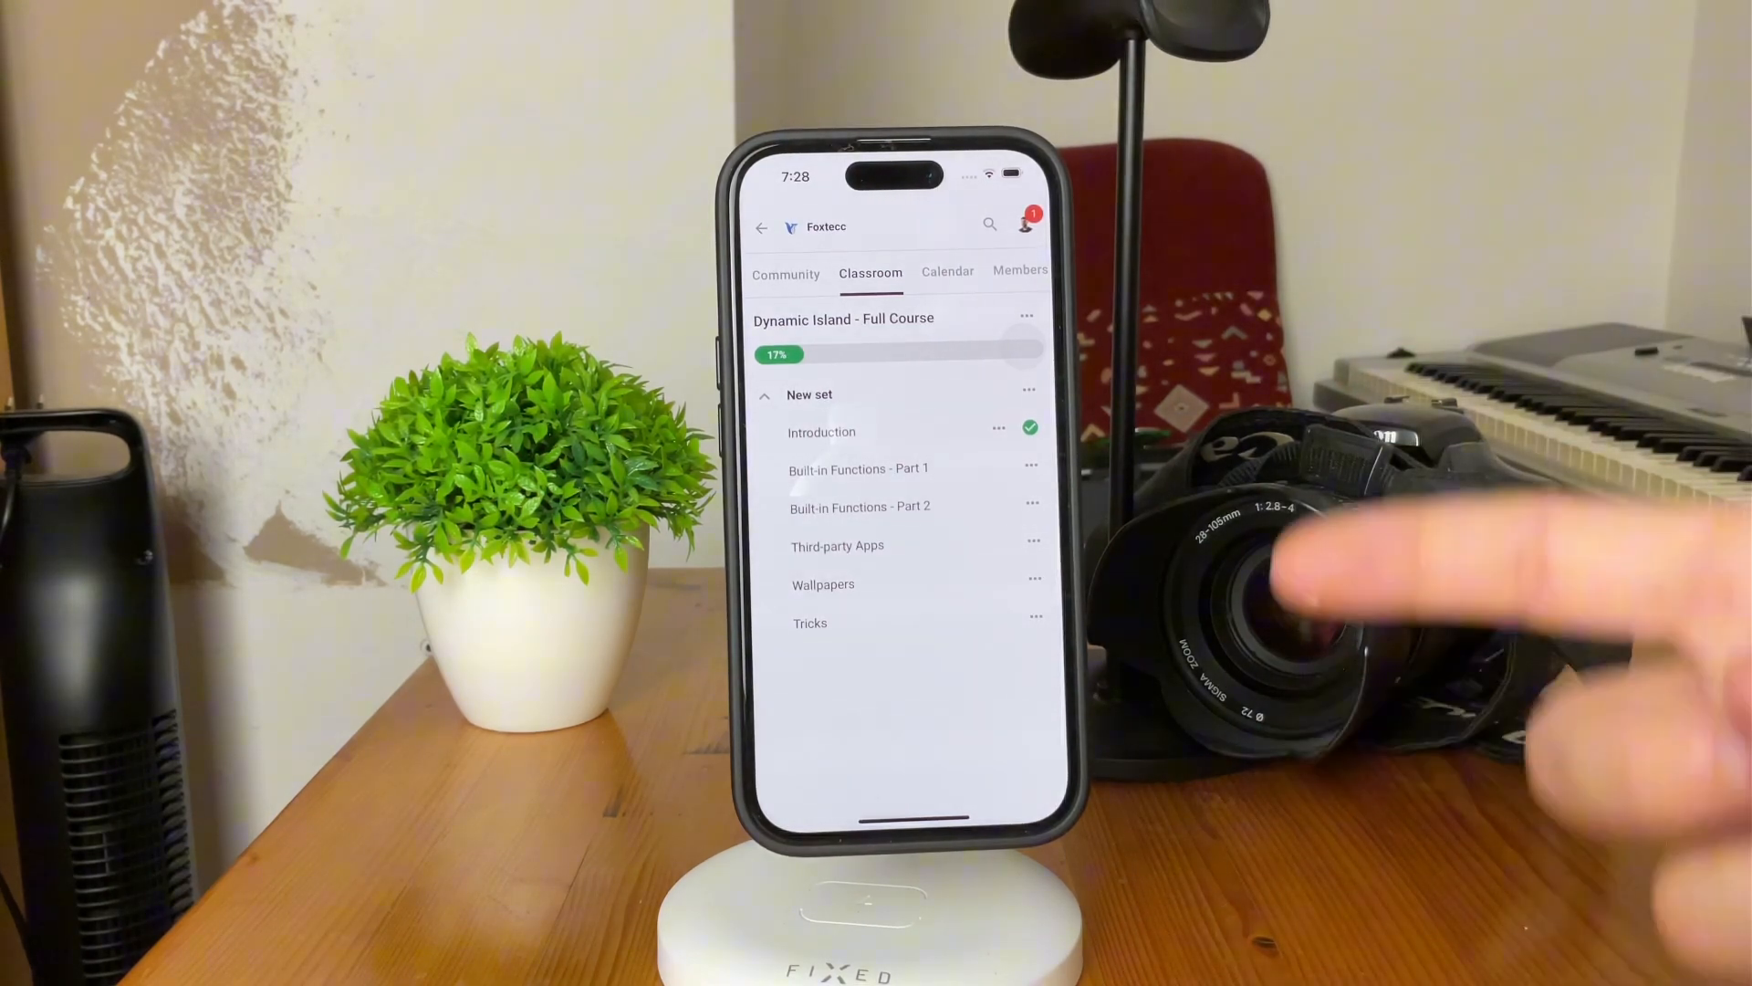